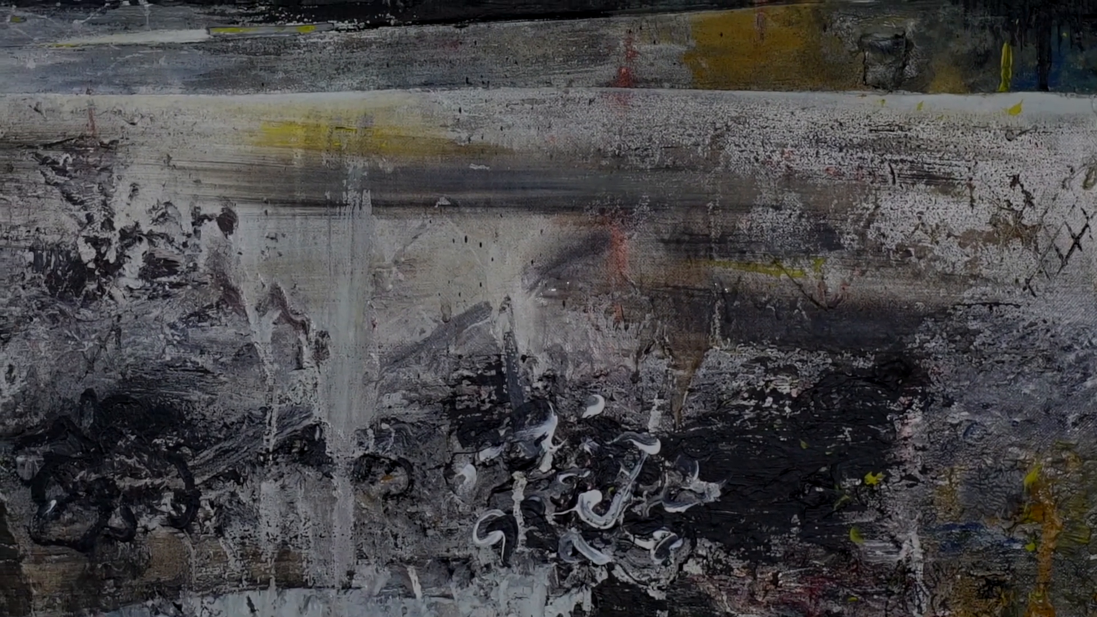
{"action": "scroll", "scroll_direction": "down", "scroll_amount": 3}
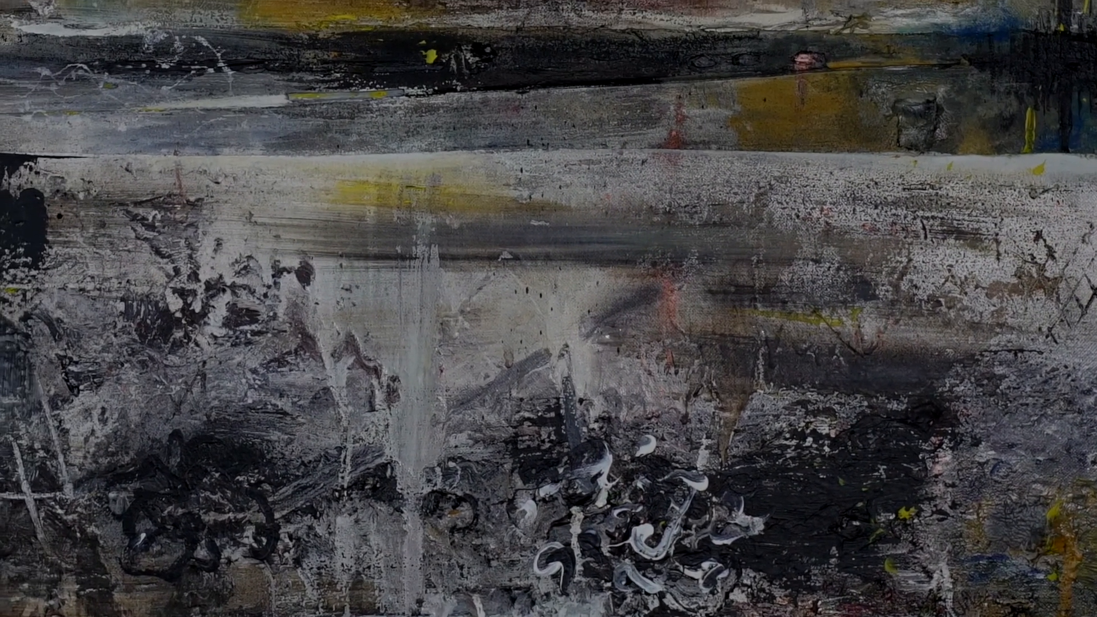